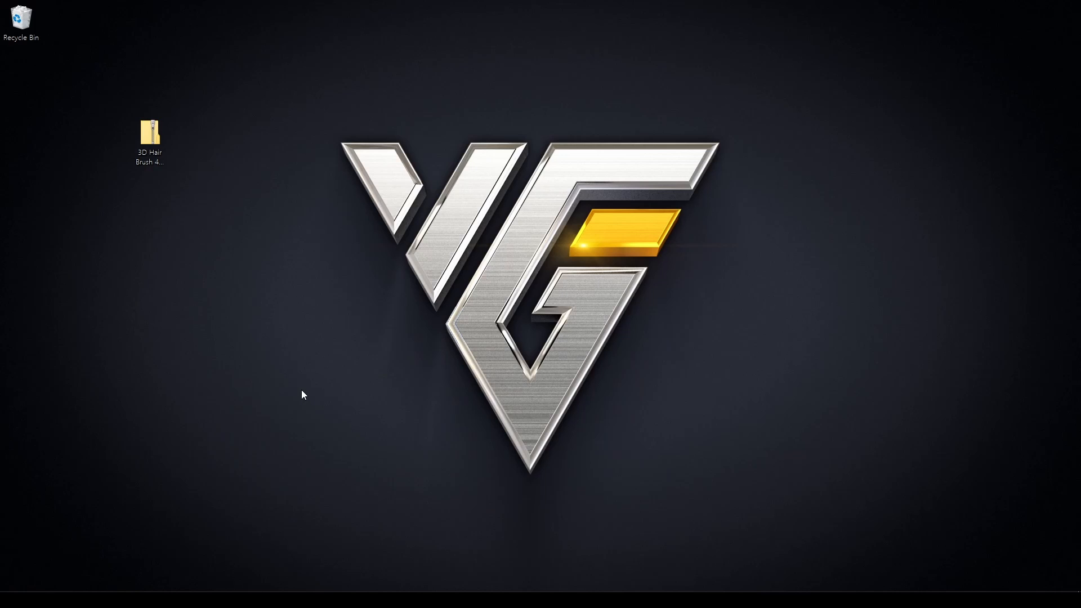
pyautogui.moveTo(309, 392)
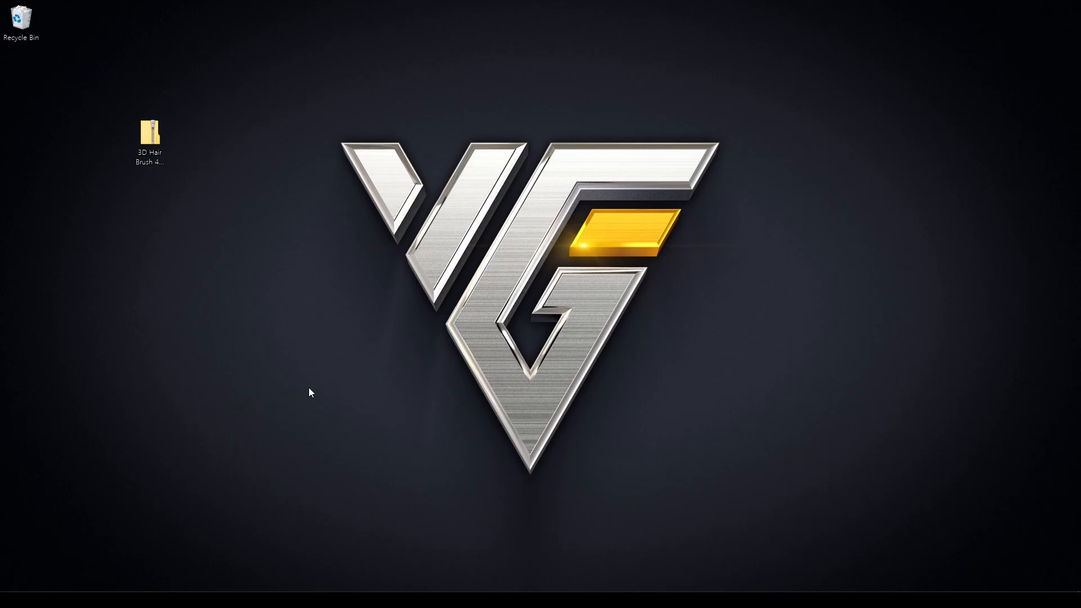
pyautogui.moveTo(288, 393)
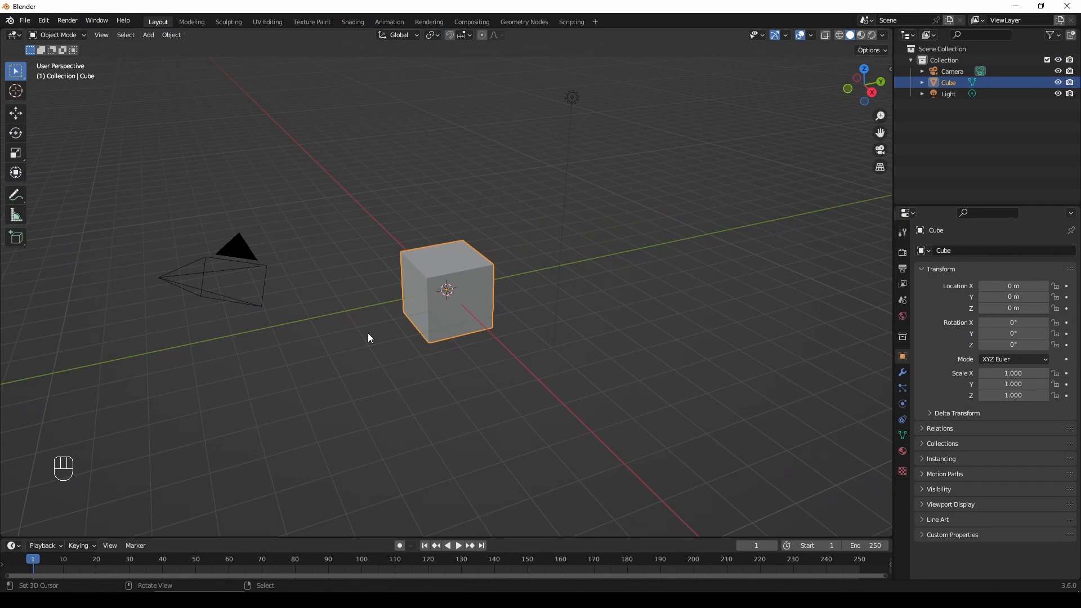
# - Open Blender Preferences from the F4 menu and show the Add-ons section
pyautogui.press('f4')
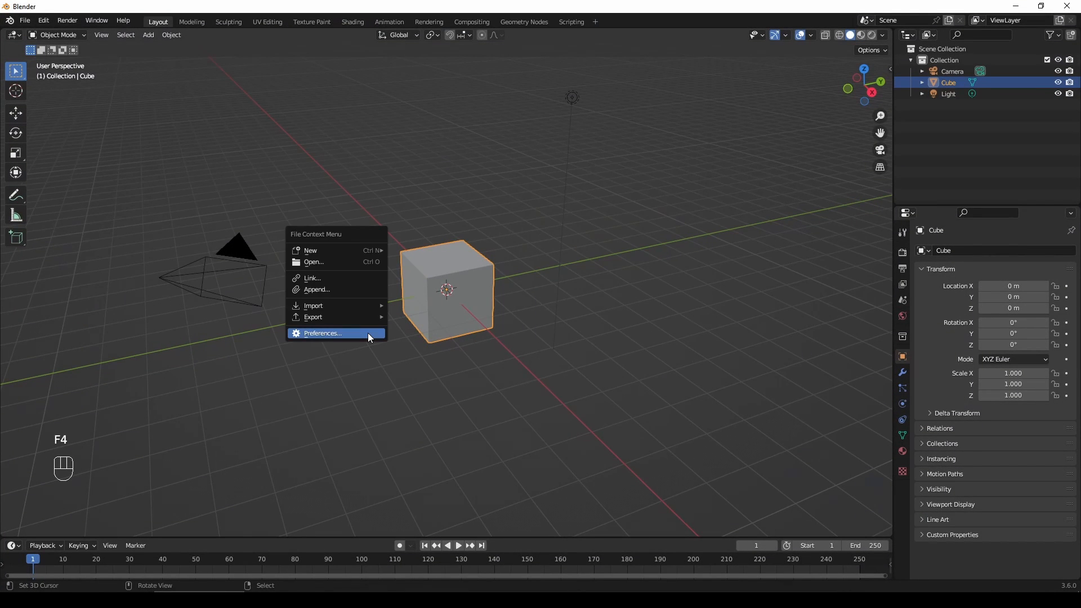
pyautogui.click(322, 334)
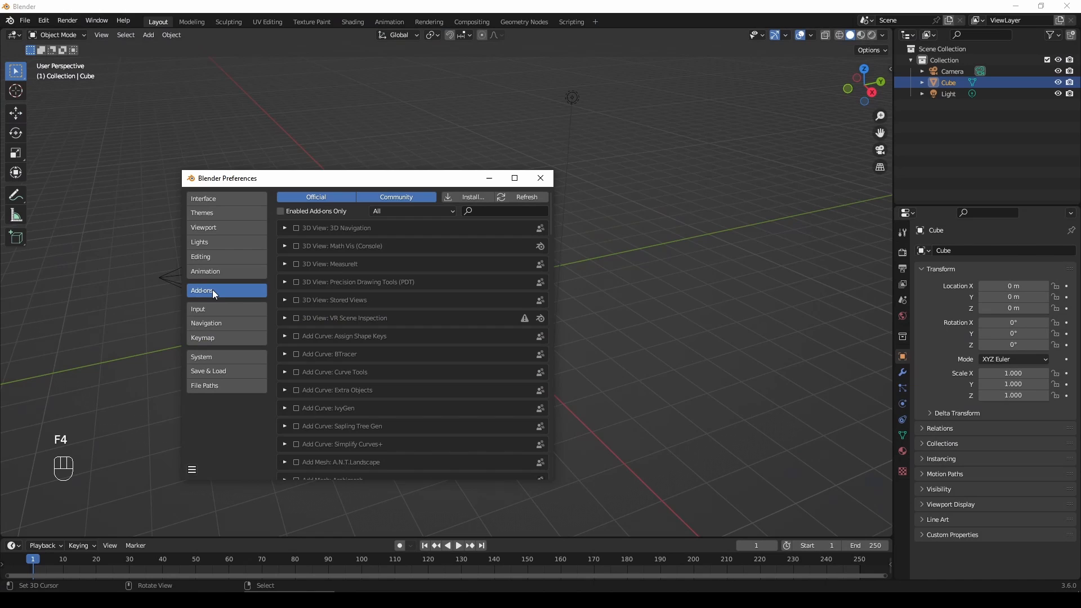
pyautogui.click(472, 197)
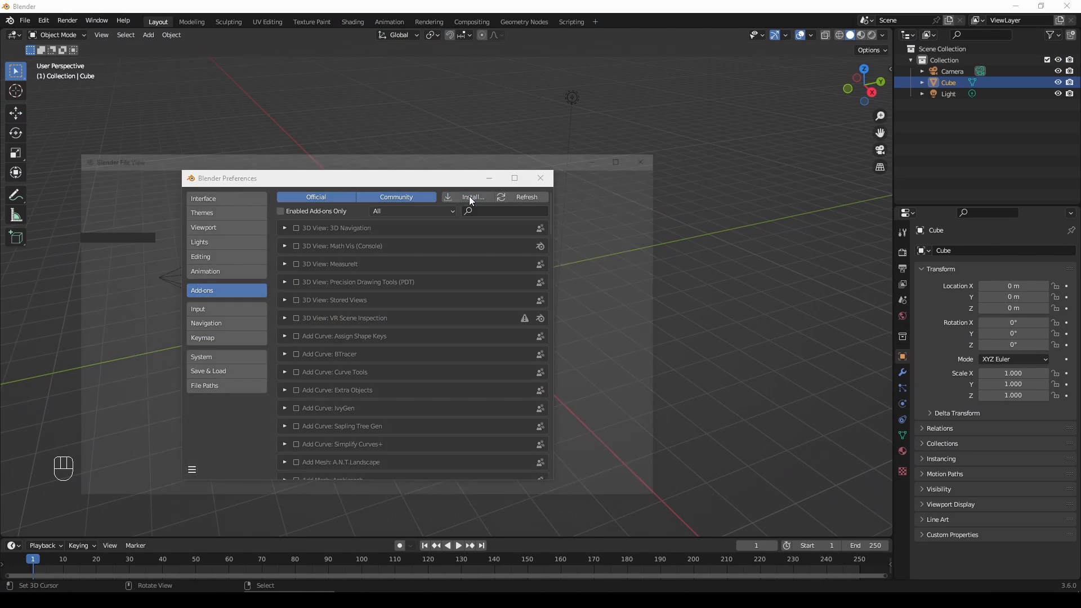
# - Install the 3D Hair Brush add-on zip from the Desktop
pyautogui.click(471, 197)
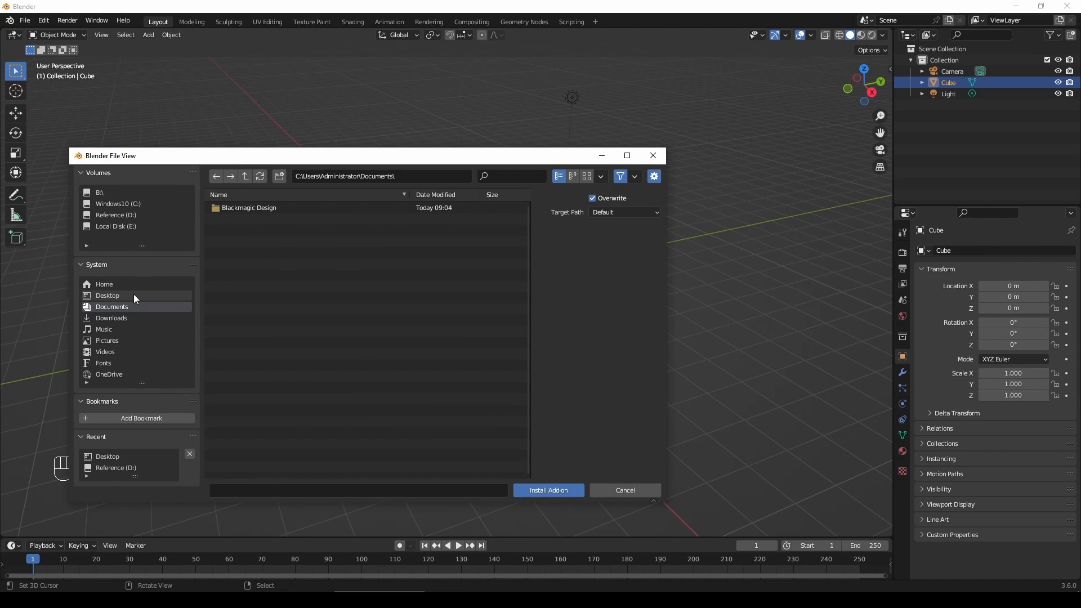
pyautogui.moveTo(107, 295)
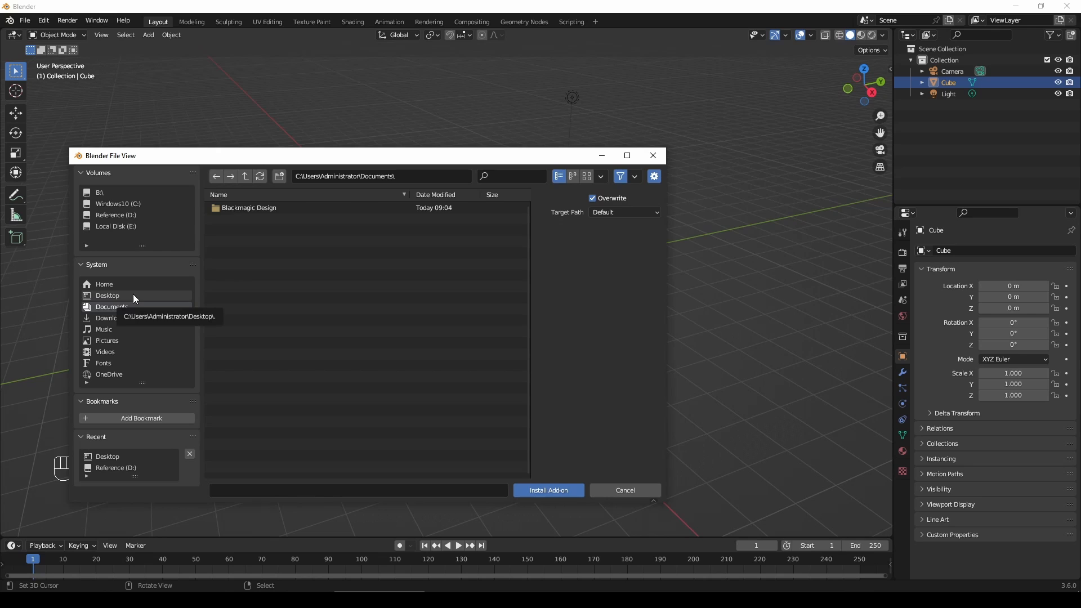
pyautogui.click(107, 295)
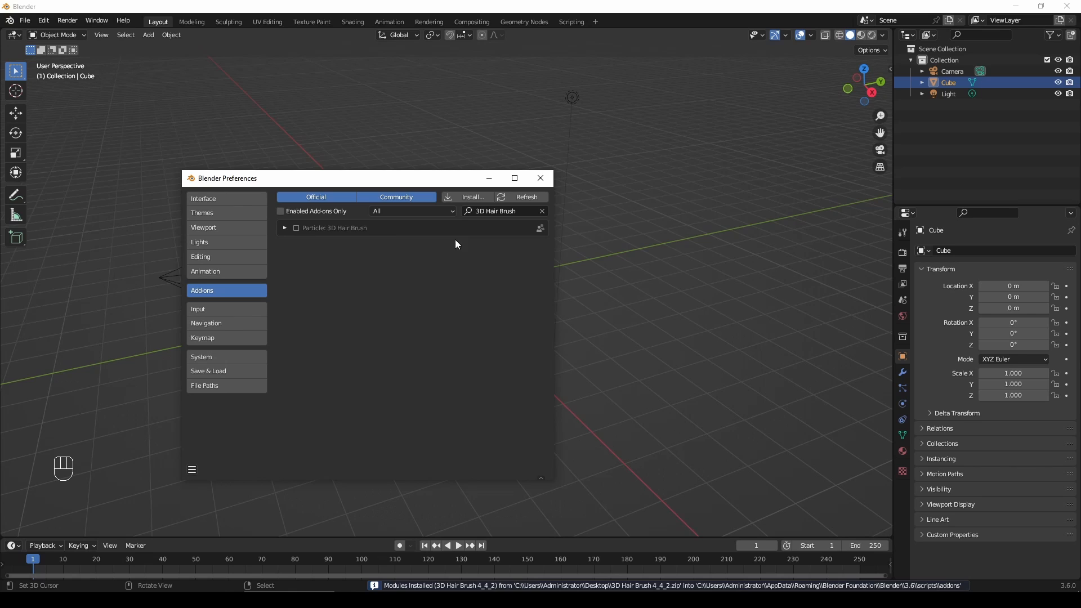
pyautogui.moveTo(487, 223)
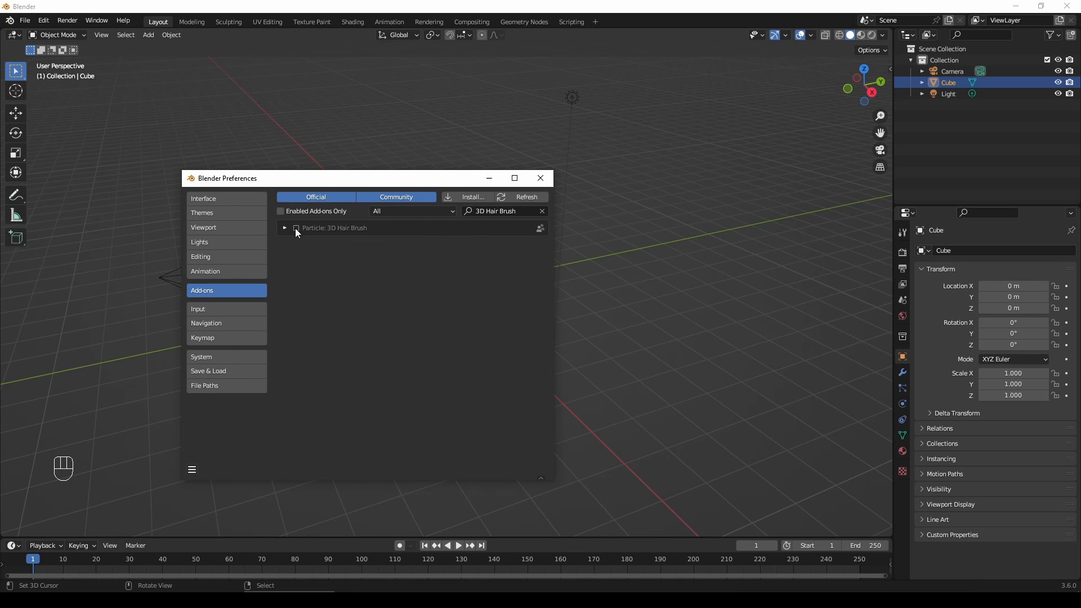
# - Enable Particle: 3D Hair Brush, review its preferences, then disable it
pyautogui.click(285, 228)
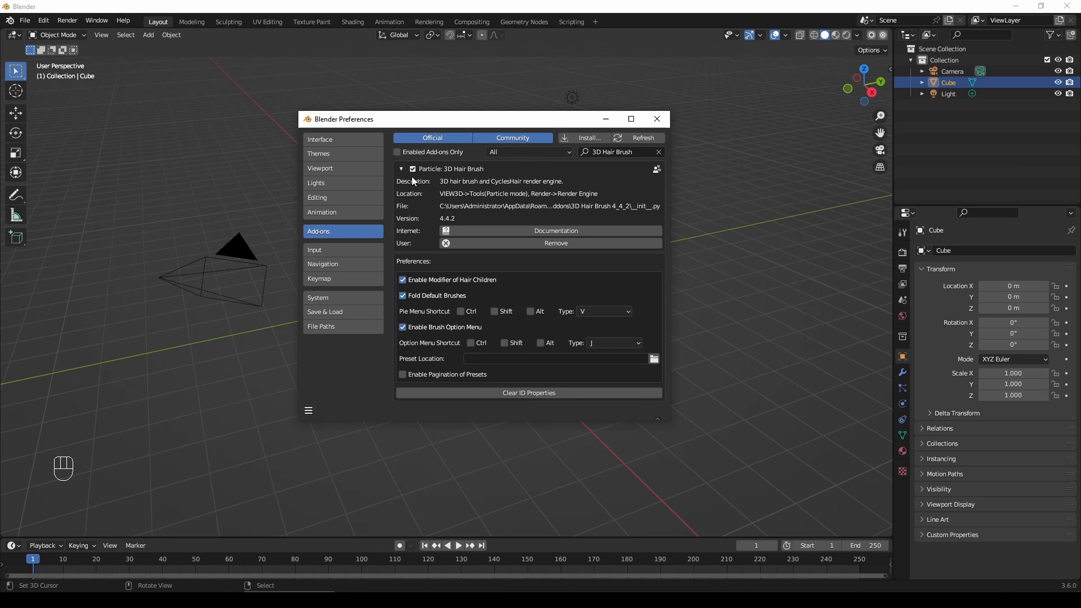
pyautogui.click(411, 169)
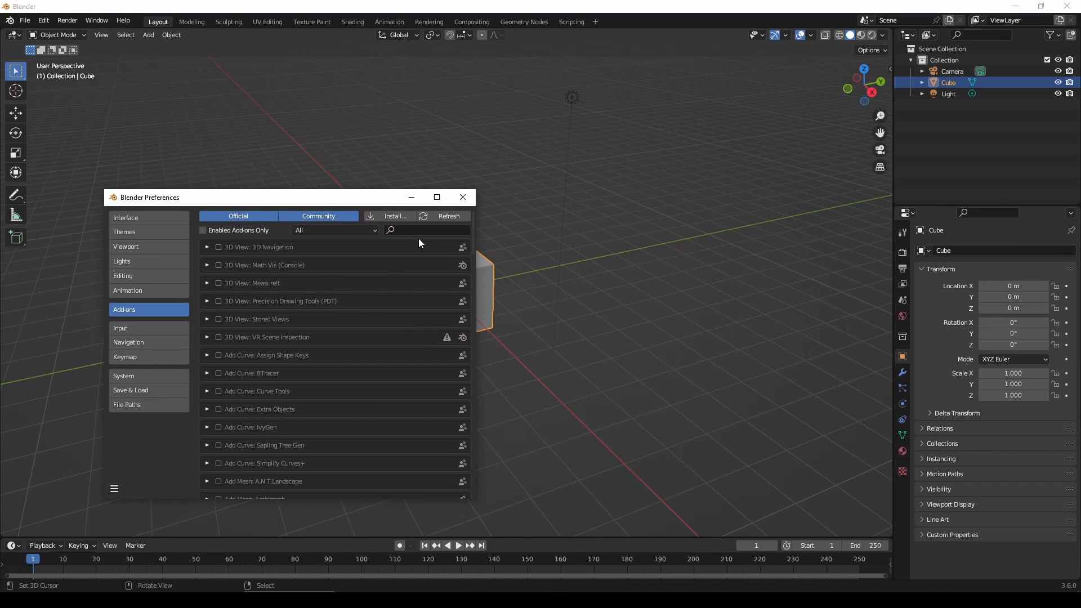
# - Filter add-ons by 'brush' and expand the 3D Hair Brush entry's details
pyautogui.write('bru')
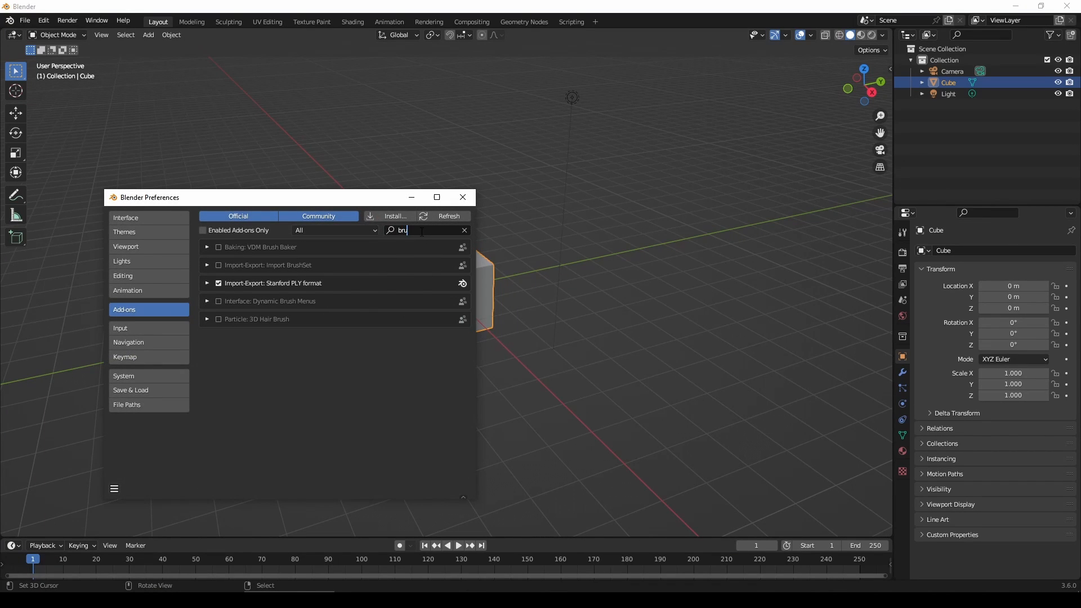
pyautogui.click(206, 301)
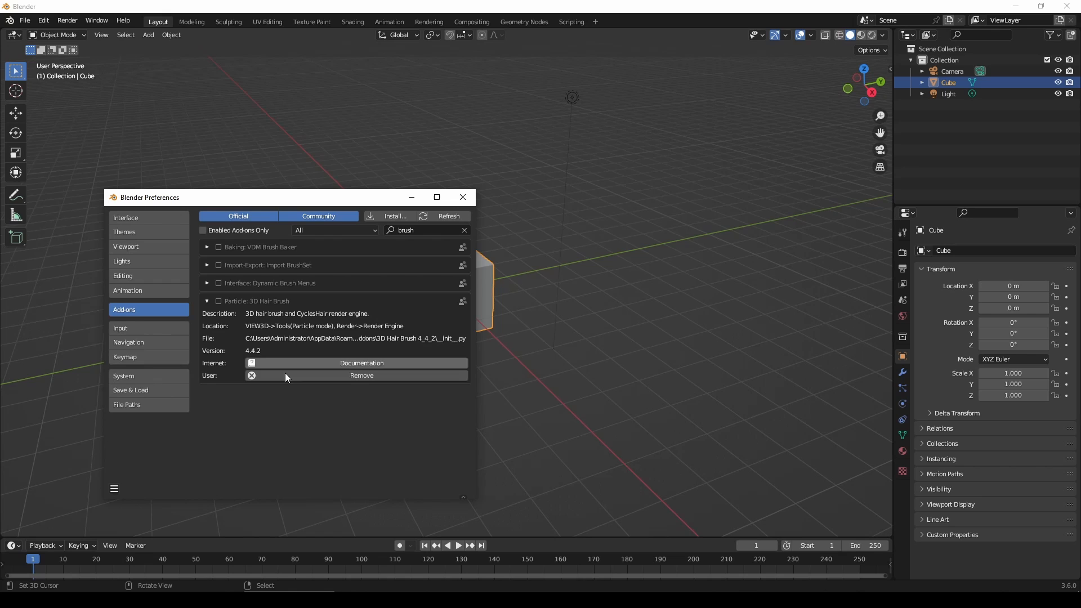